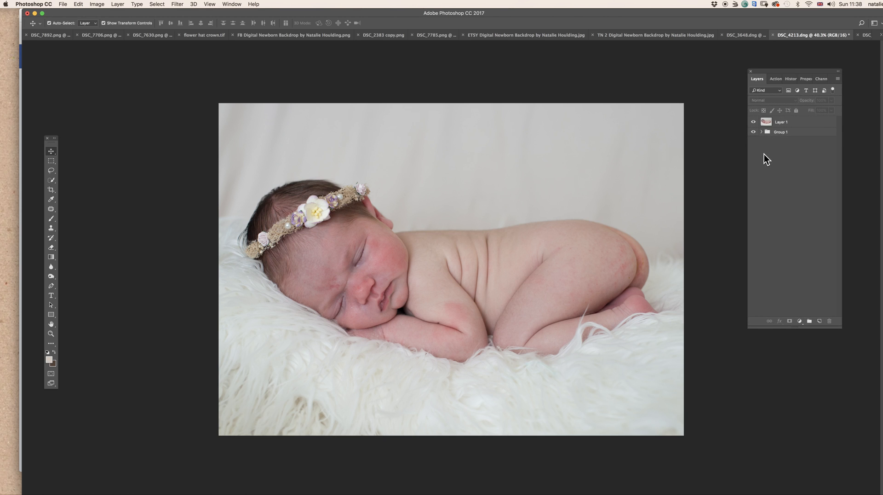
pyautogui.moveTo(762, 166)
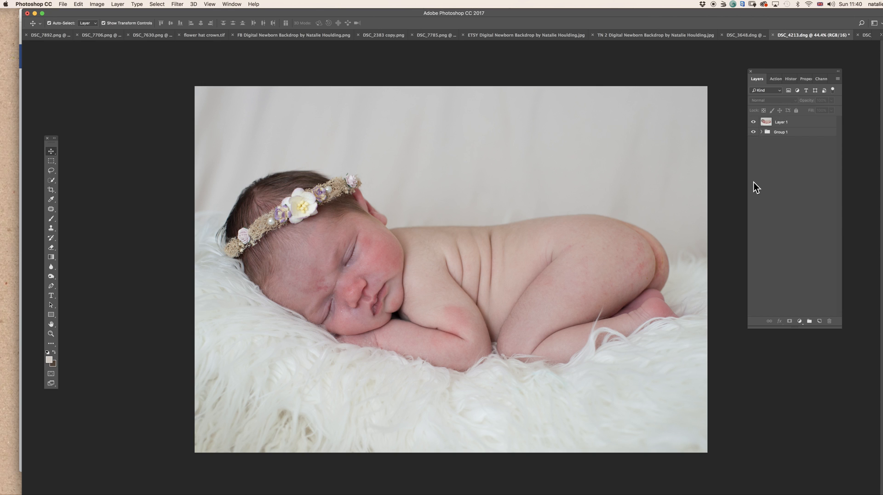
pyautogui.moveTo(806, 249)
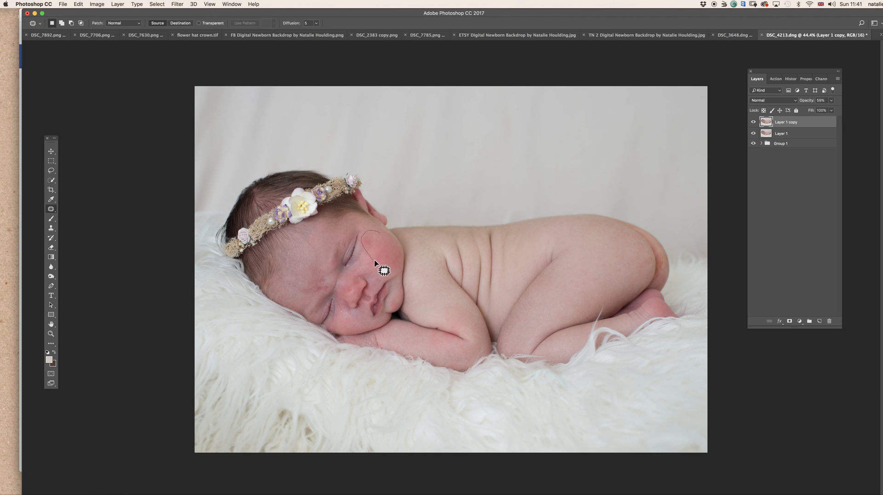
# - Patch the red cheek blotch and the blemish on the bottom with nearby clean skin
pyautogui.moveTo(375, 265); pyautogui.dragTo(634, 264)
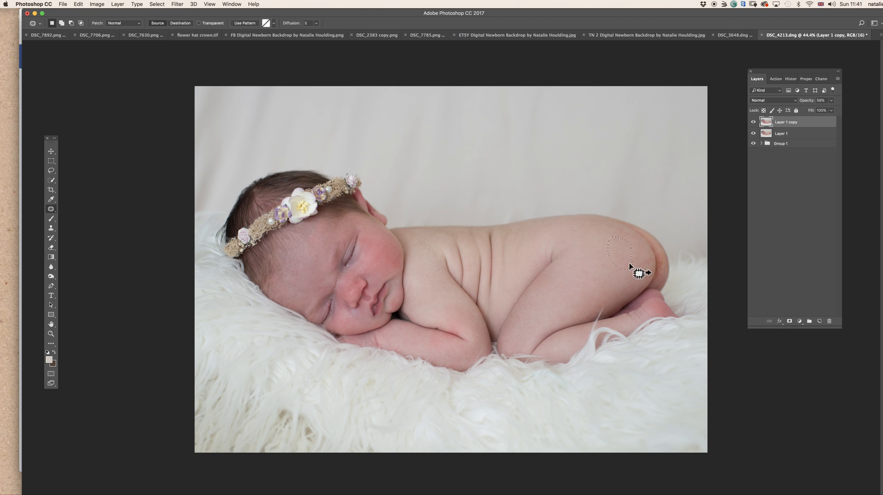
pyautogui.moveTo(630, 259); pyautogui.dragTo(563, 316)
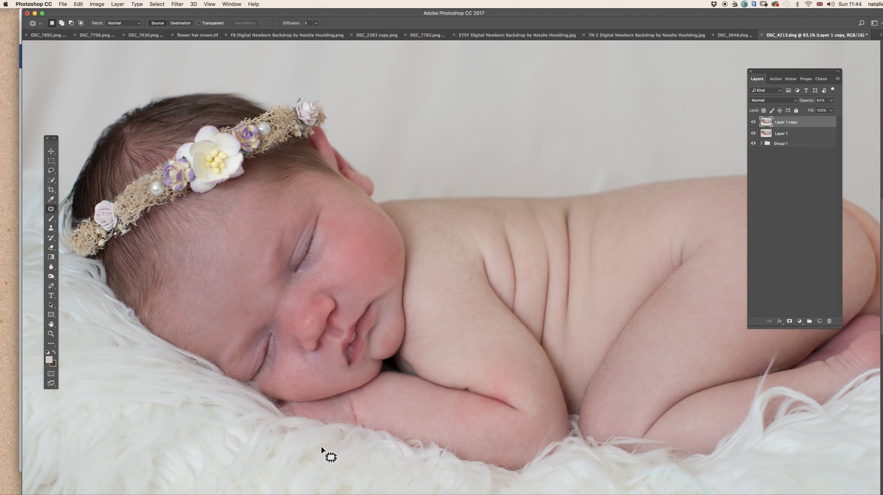
pyautogui.moveTo(657, 267)
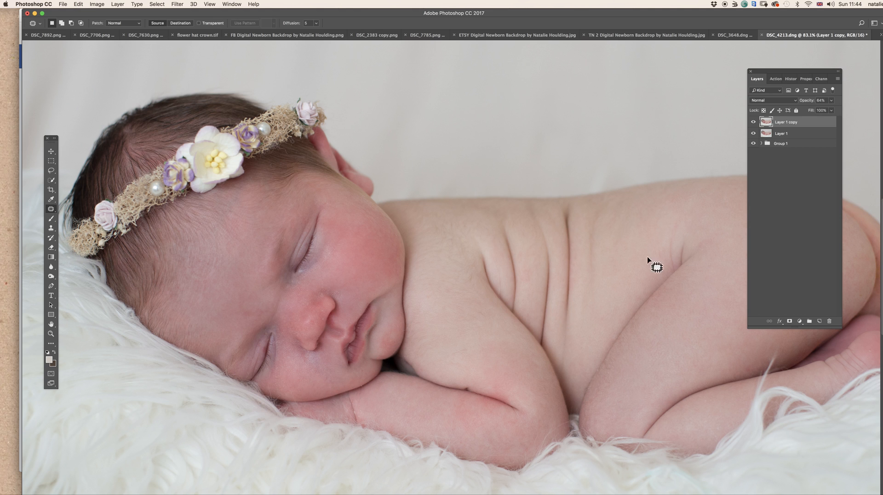